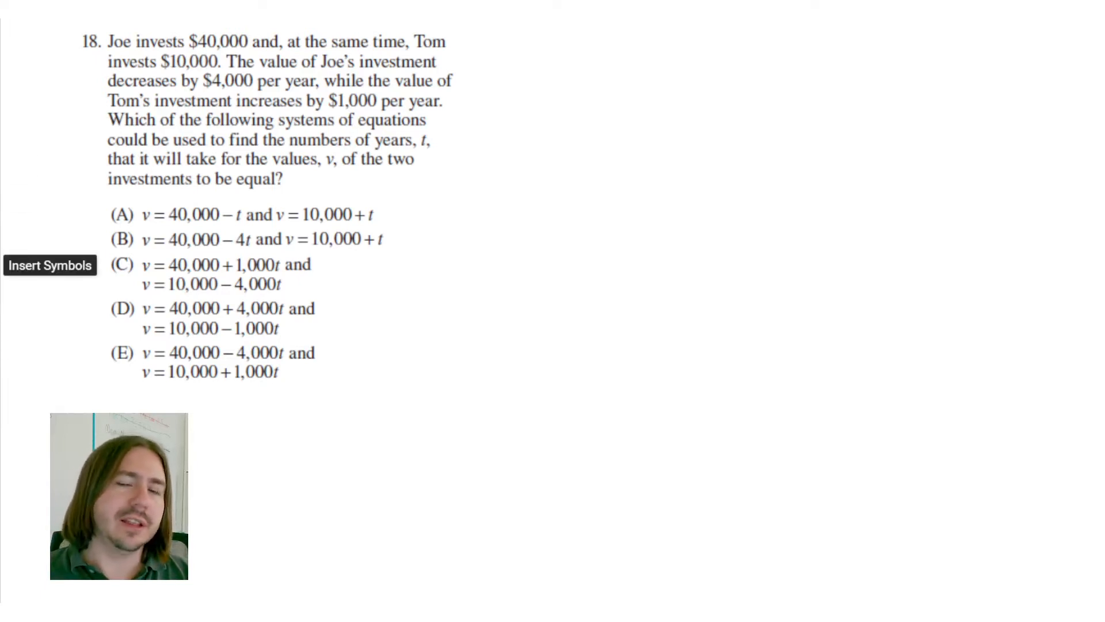
- Open the math symbols palette and start a text label reading 'Jo' beside the problem
{"action": "left_click", "coordinate": [48, 266]}
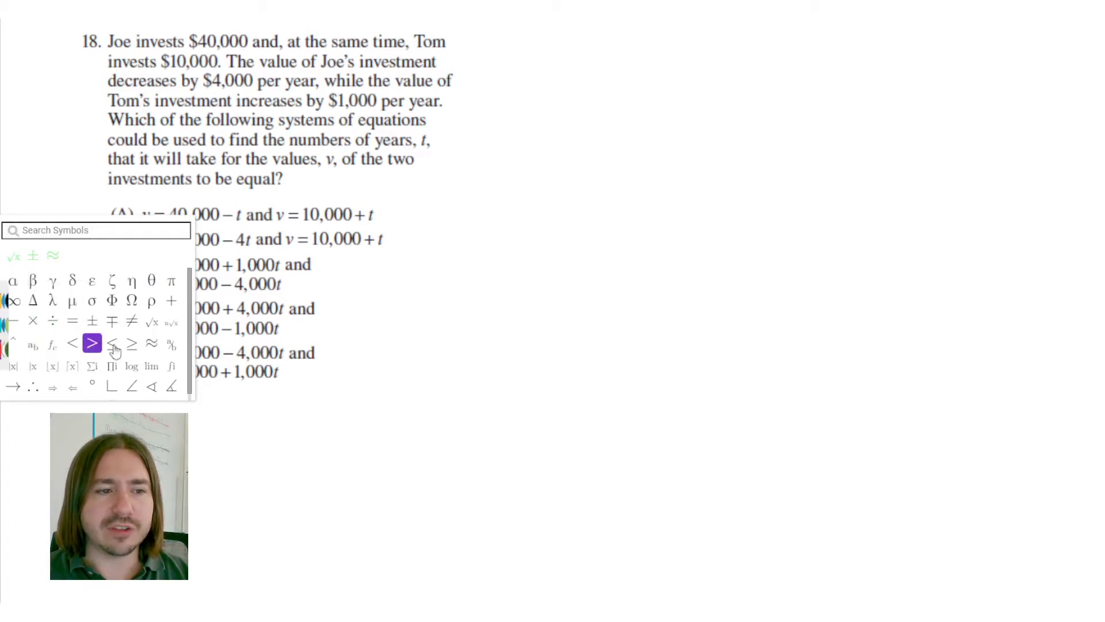
{"action": "type", "text": "Jo"}
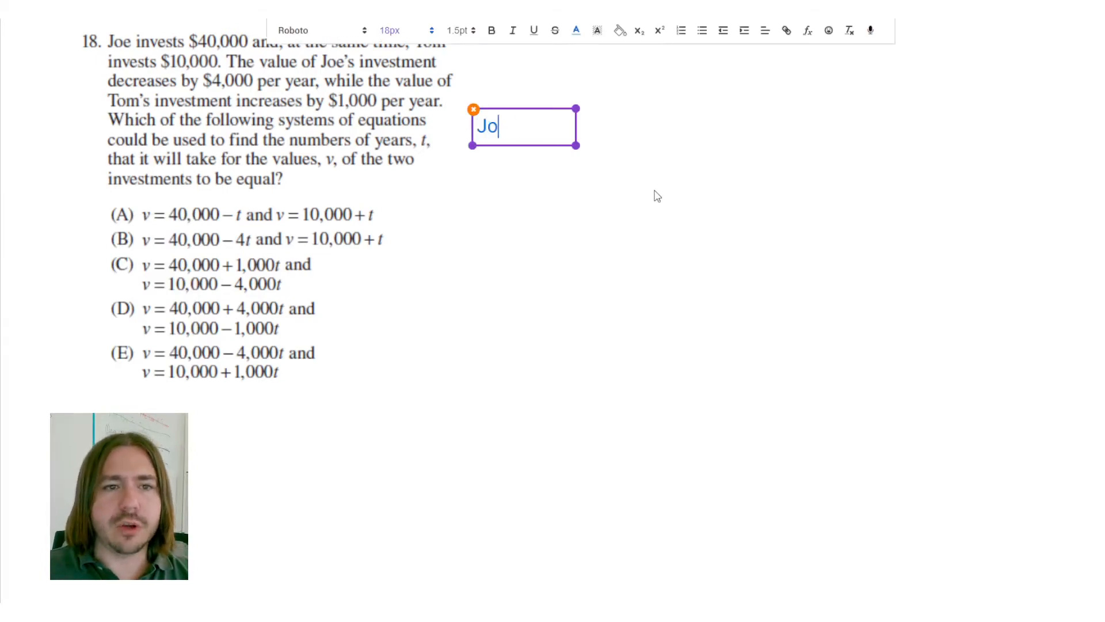
- Complete the 'Joe:' label and add the equation v = 40,000 + to its right
{"action": "type", "text": "e:"}
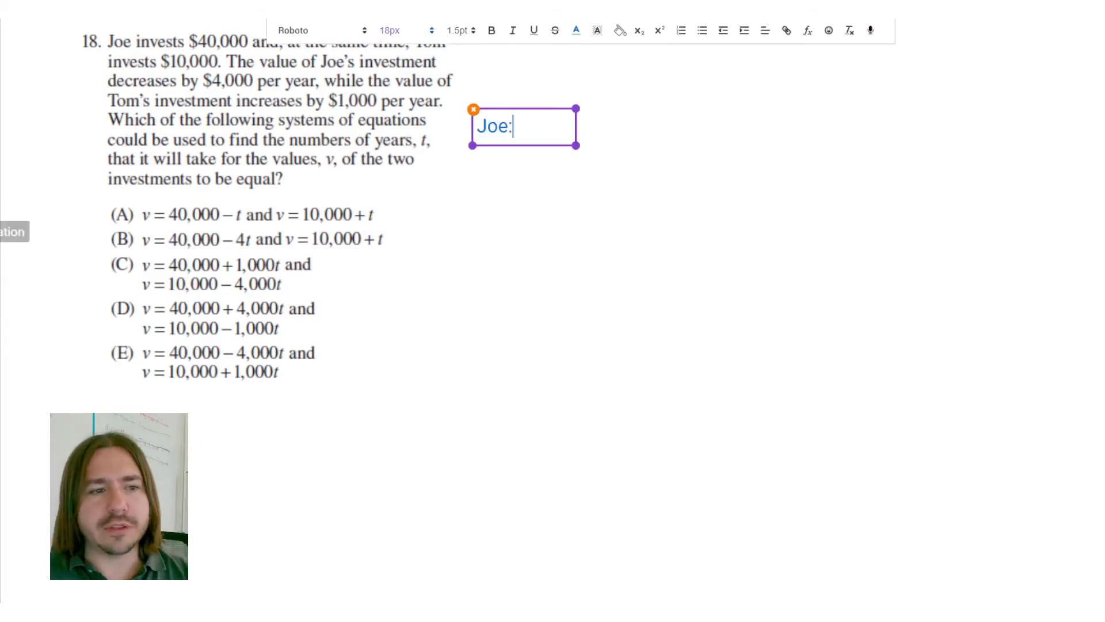
{"action": "left_click", "coordinate": [828, 30]}
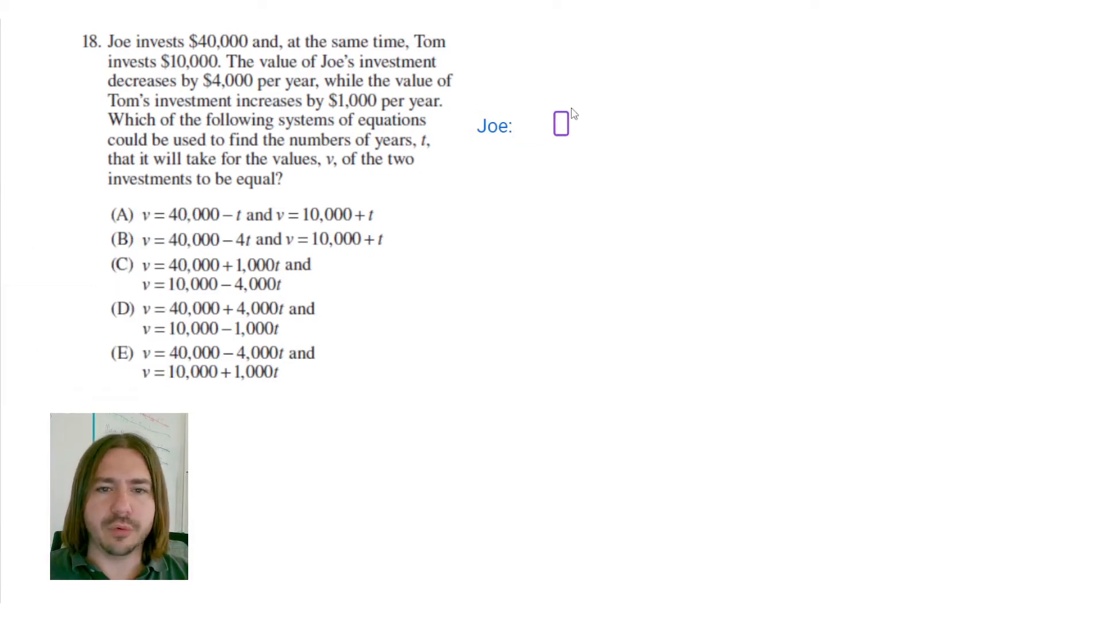
{"action": "type", "text": "v="}
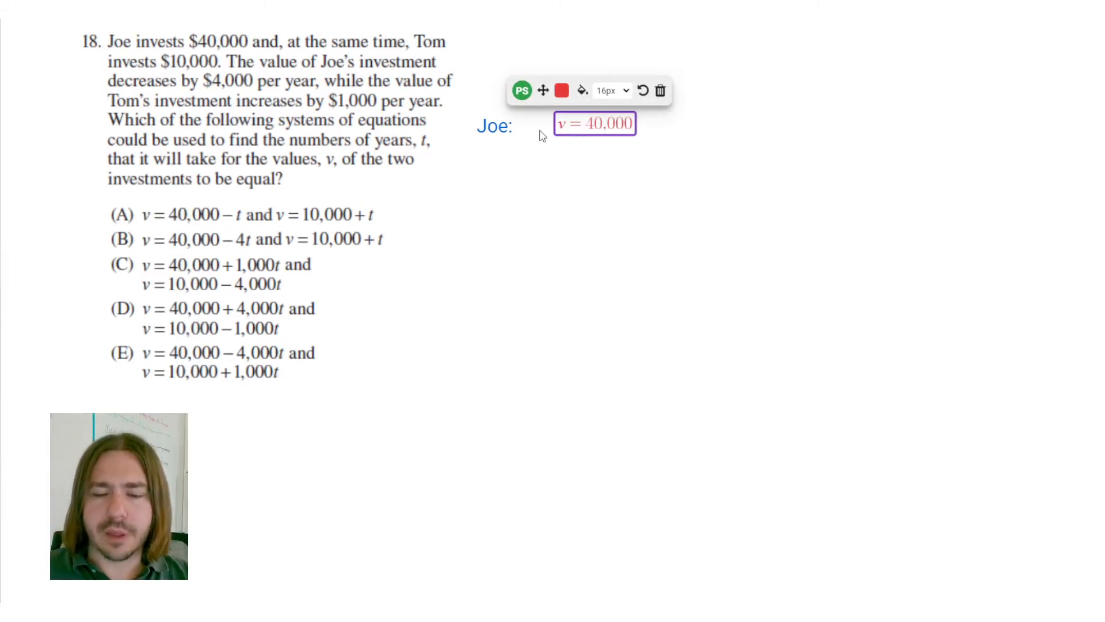
{"action": "type", "text": "+"}
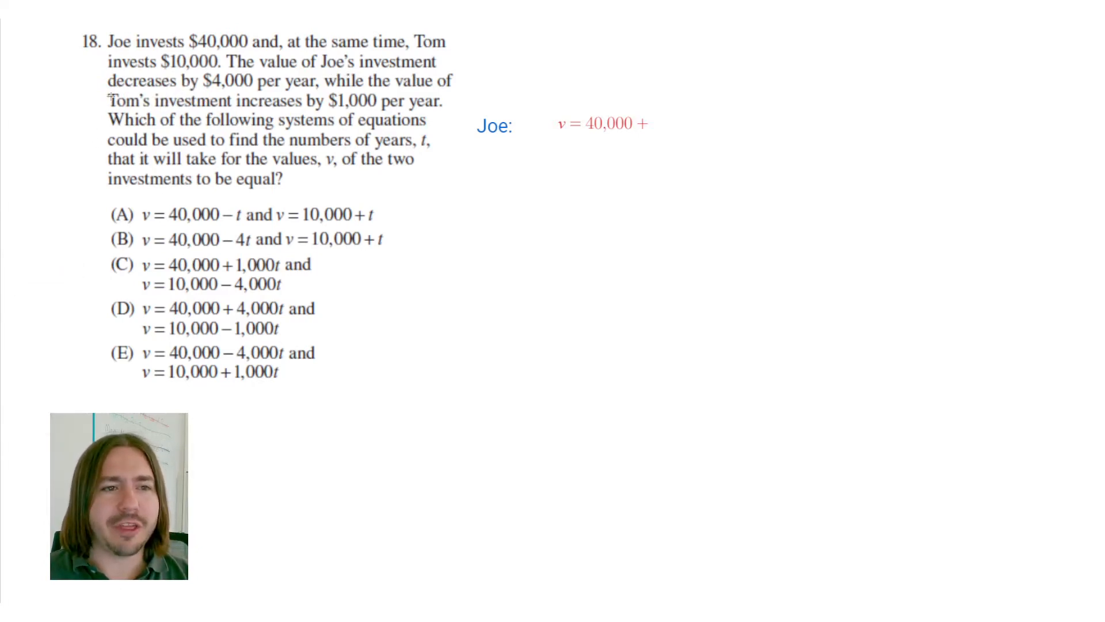
- Underline 'decreases by $4,000 per year' in red and finish v = 40,000 − 4,000t
{"action": "left_click_drag", "start_coordinate": [109, 92], "coordinate": [303, 92]}
{"action": "type", "text": "− 4"}
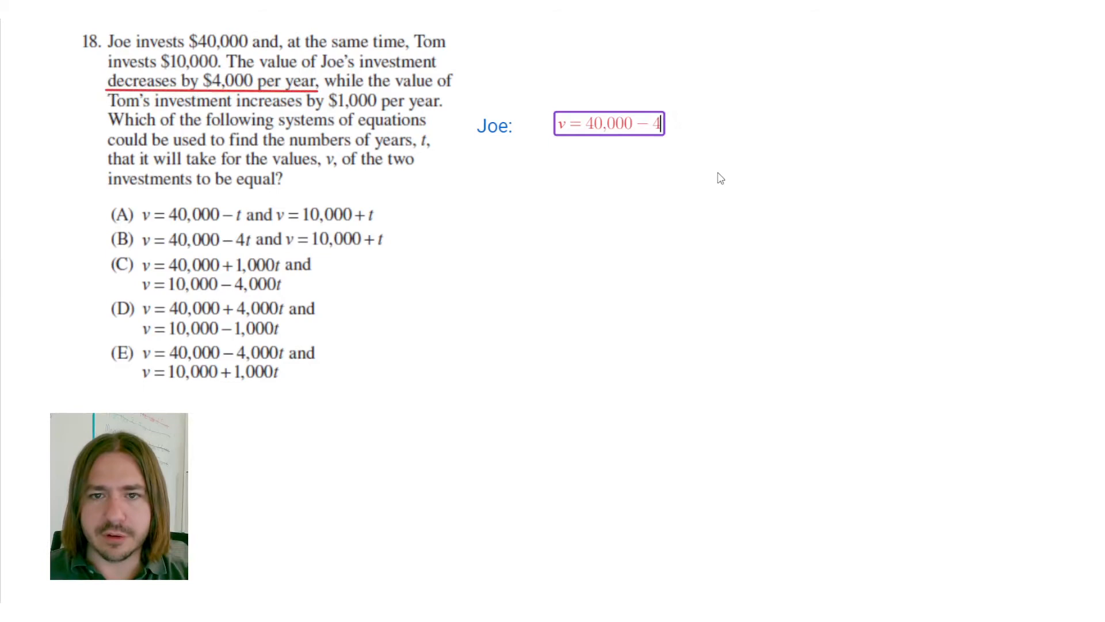
{"action": "type", "text": ",000"}
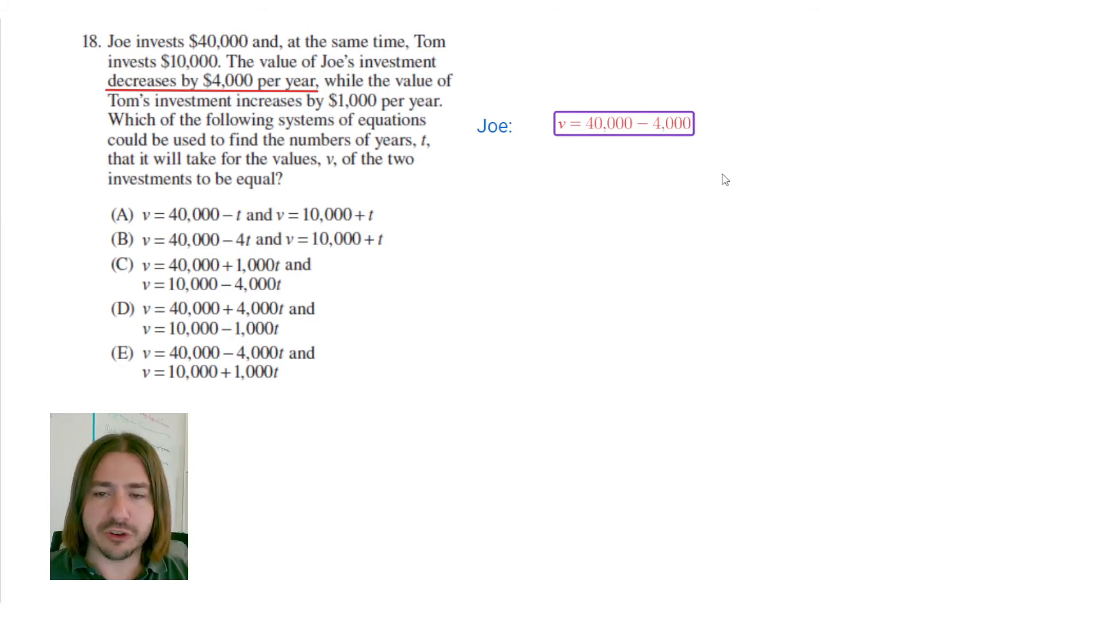
{"action": "type", "text": "t"}
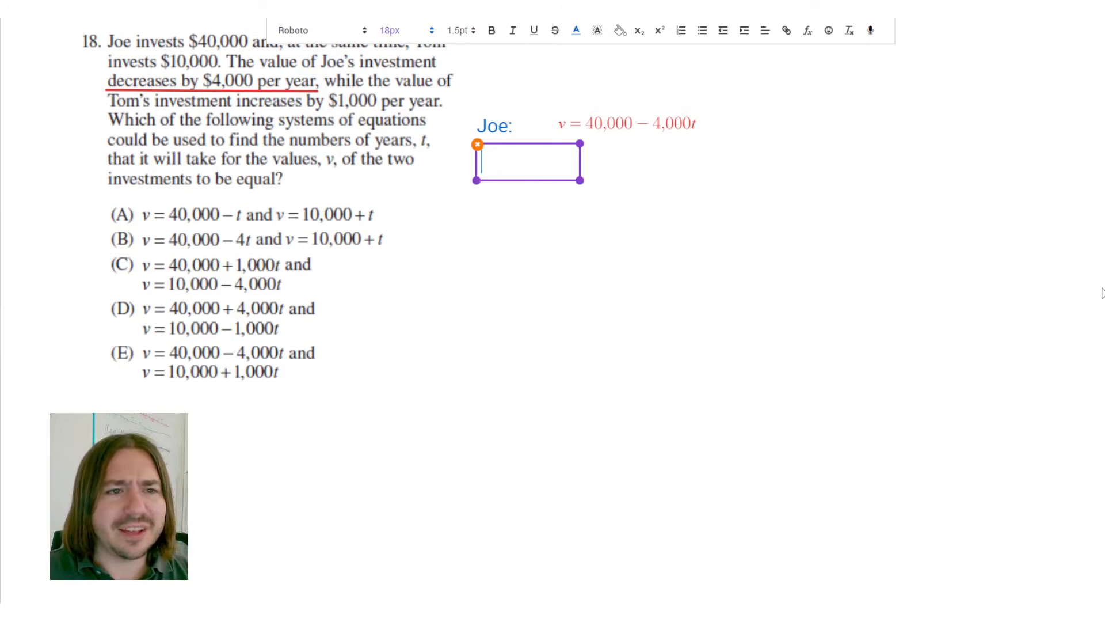
- Type 'Tom:' below Joe's line and begin his equation v = 10,000
{"action": "type", "text": "T"}
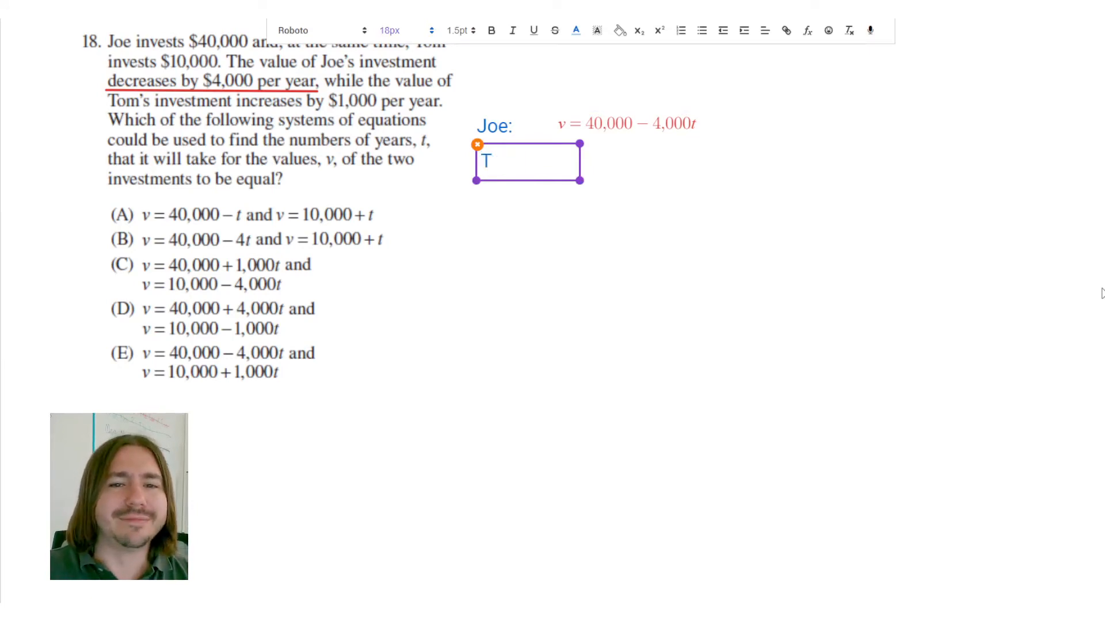
{"action": "type", "text": "om:"}
{"action": "type", "text": "v ="}
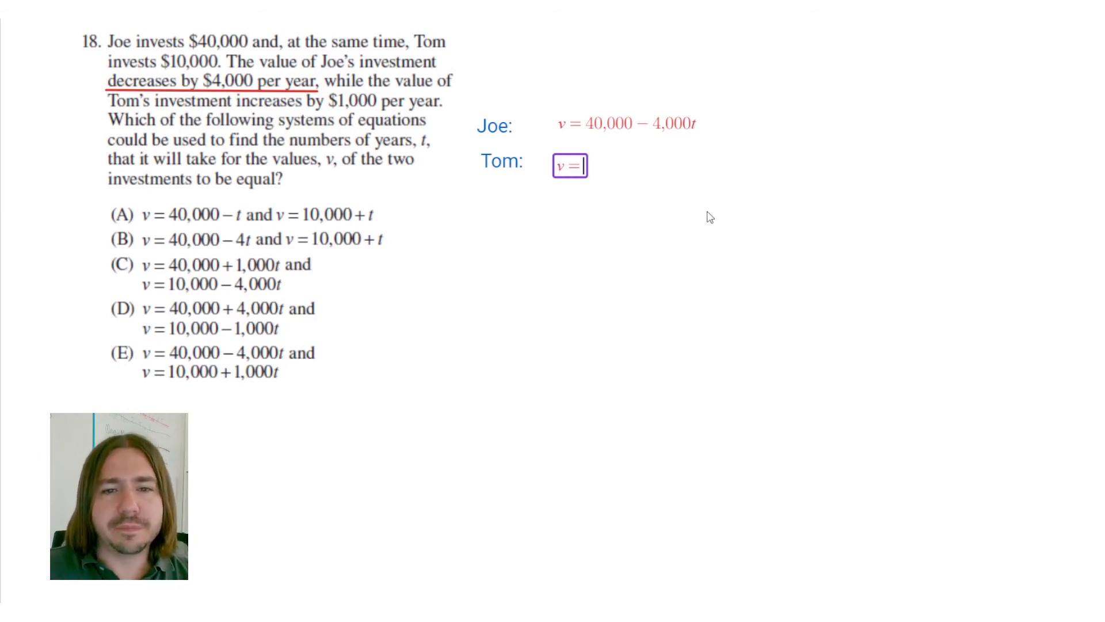
{"action": "type", "text": "10"}
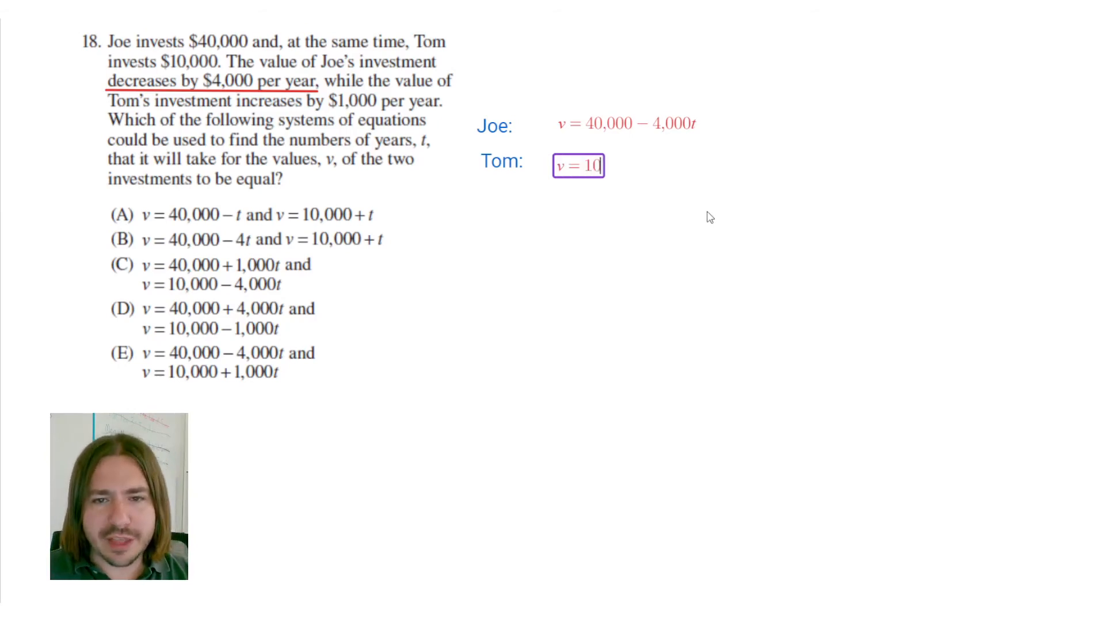
{"action": "type", "text": ",000"}
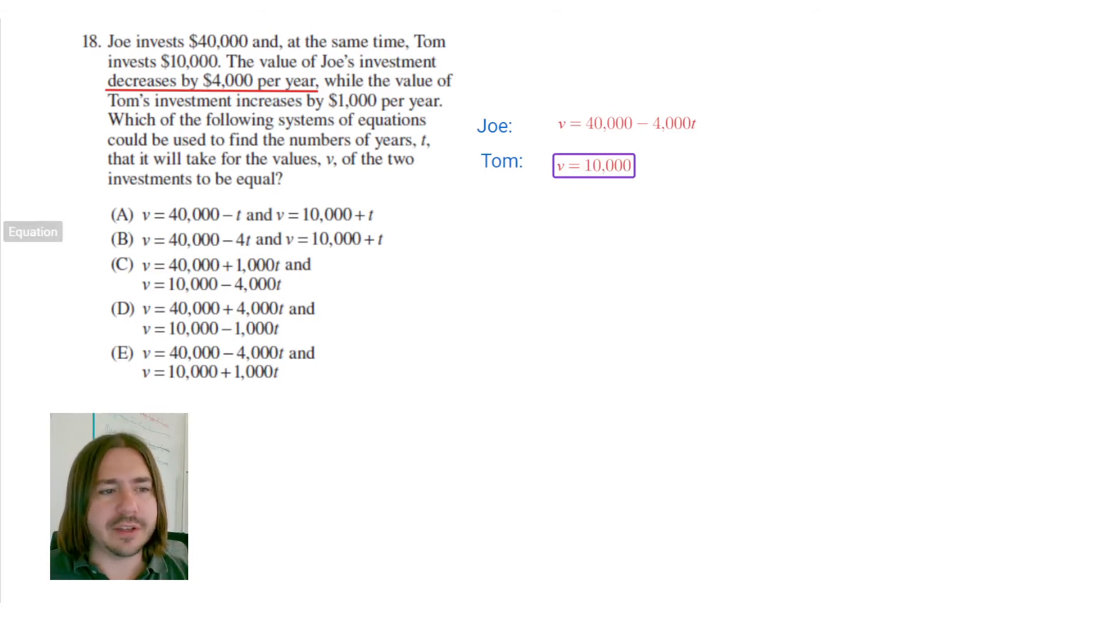